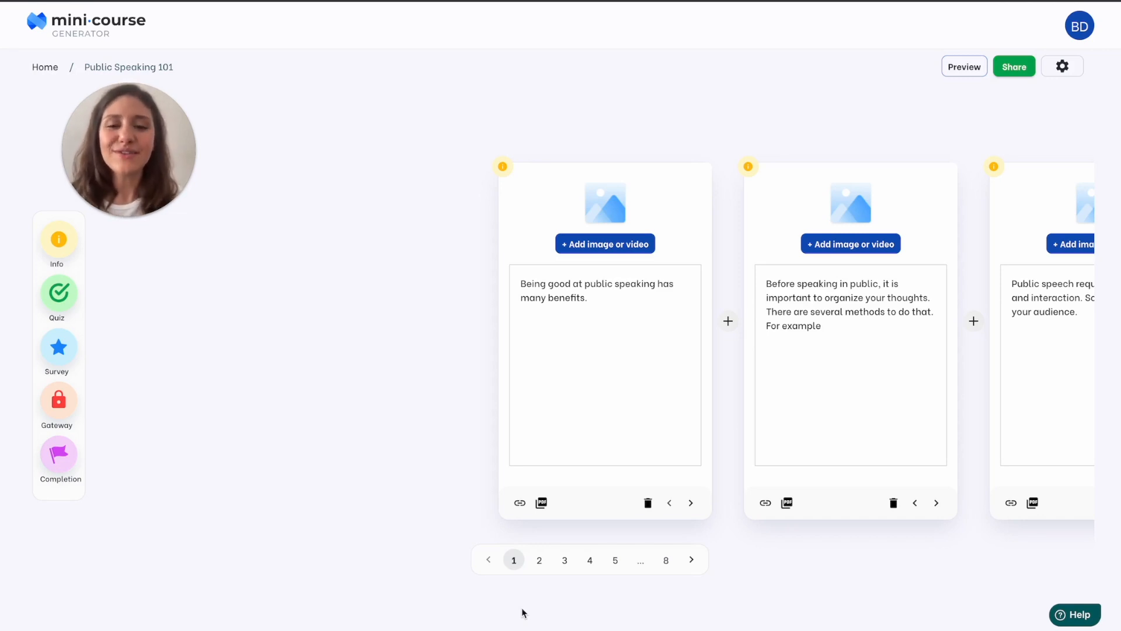
mouse_move(551, 591)
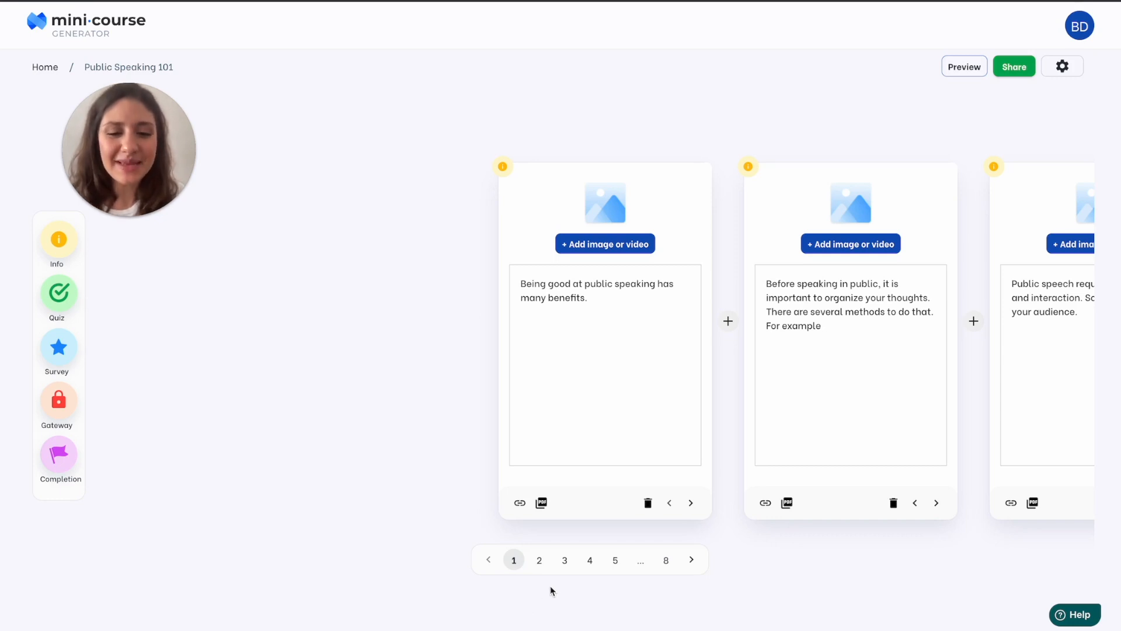
Invoke the AI Assistant with +++ on the first card's benefits line and browse its outputs
left_click(590, 560)
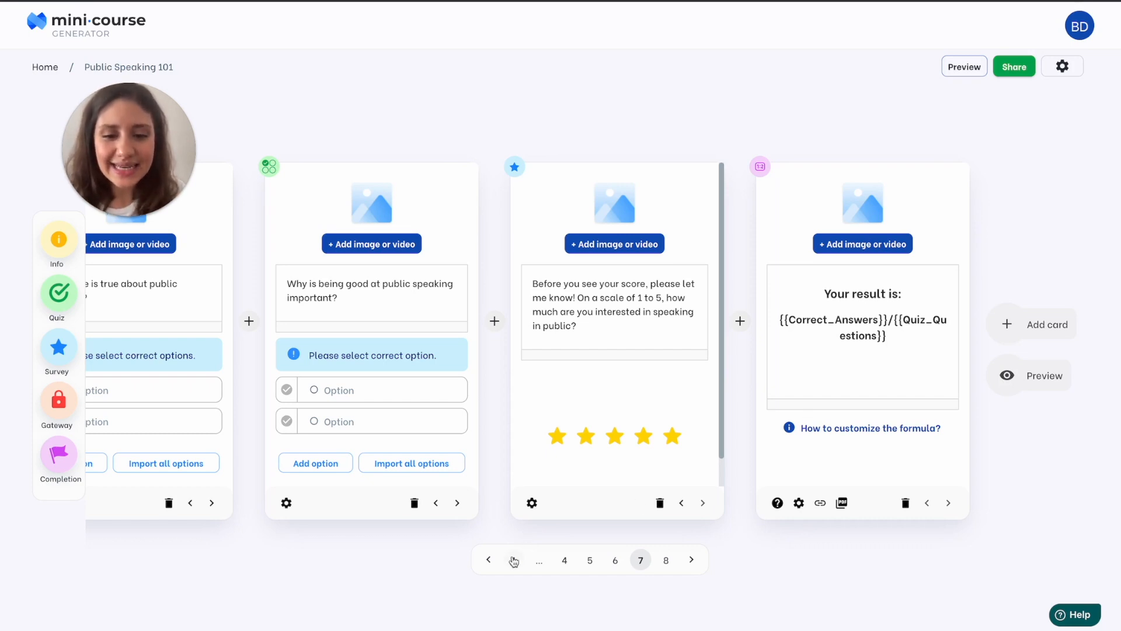
left_click(514, 561)
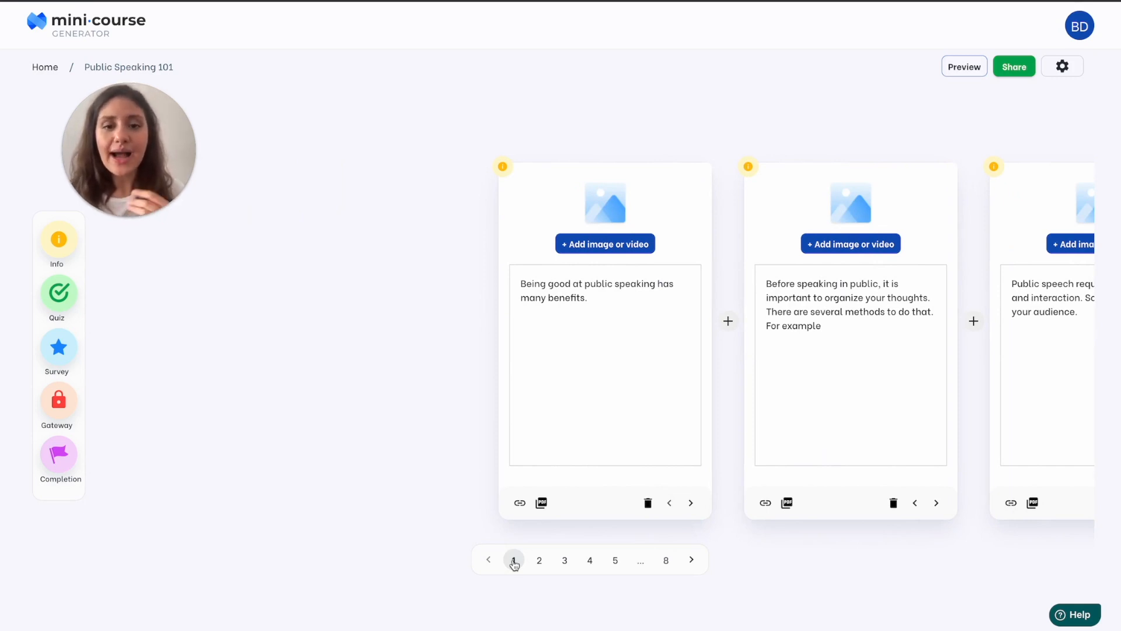
left_click(637, 315)
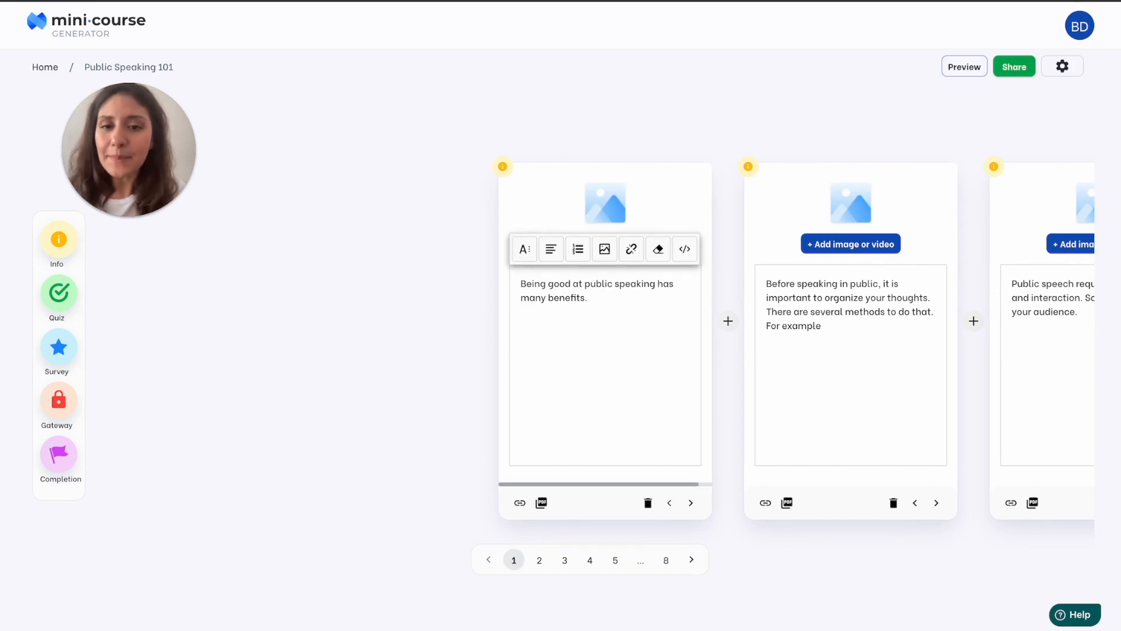
type("+++")
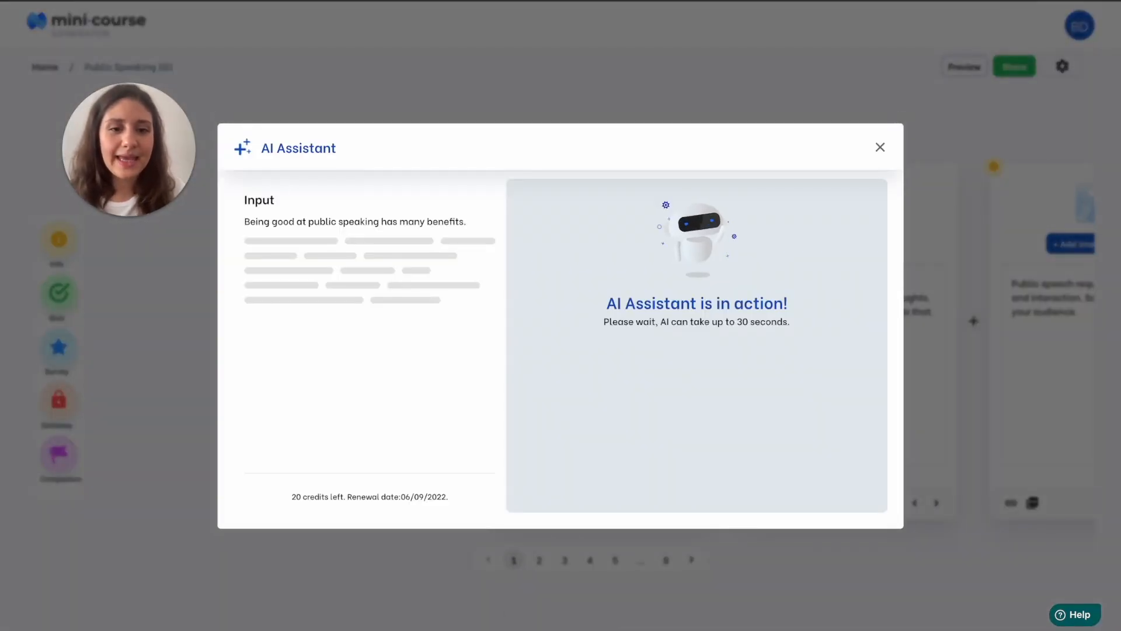
mouse_move(400, 289)
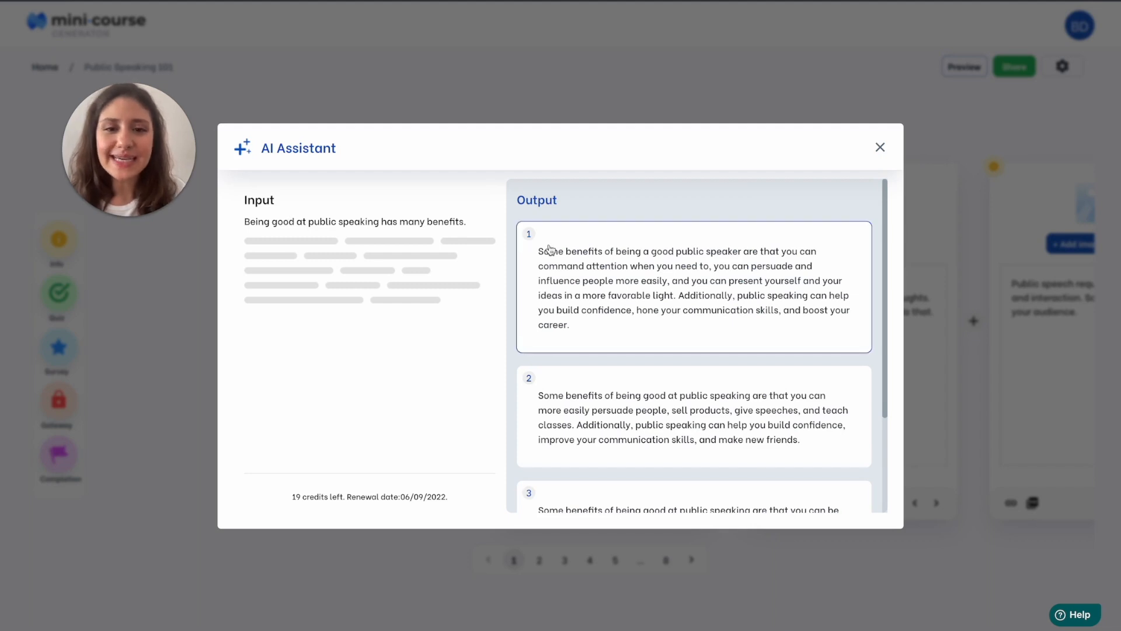
scroll("down", 3)
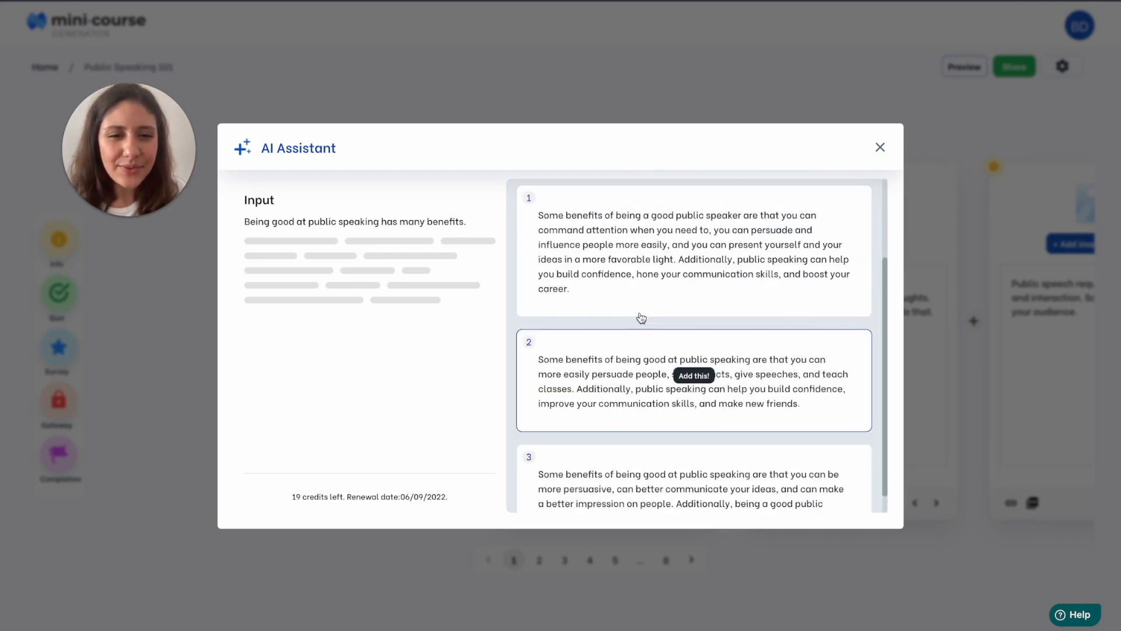
scroll("down", 3)
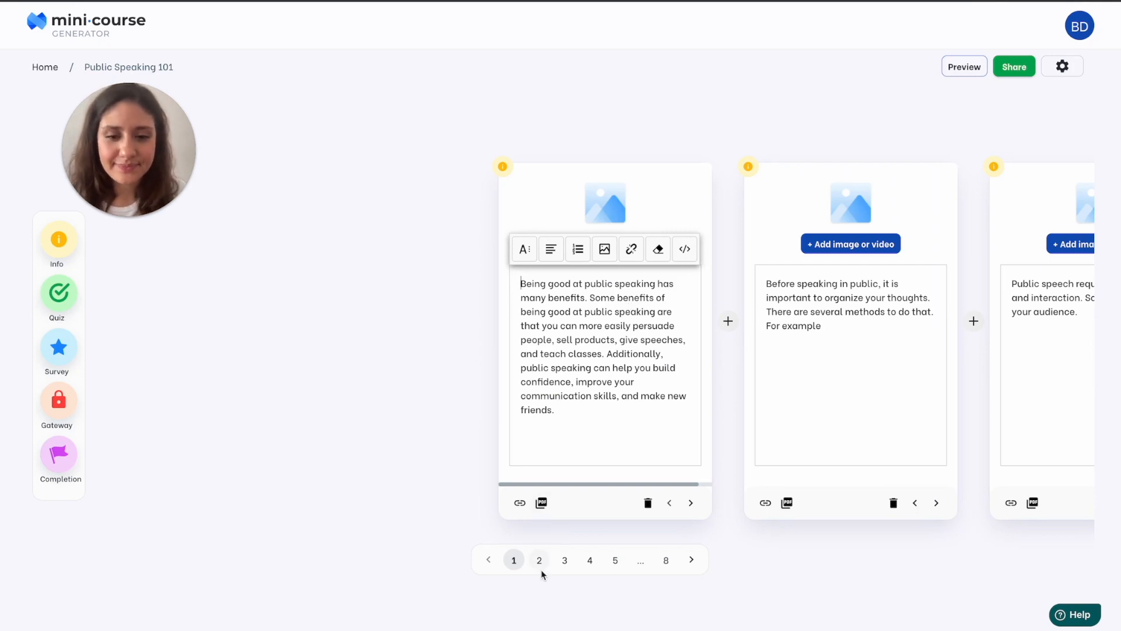
Generate more AI suggestions on organizing thoughts for the second card
left_click(539, 560)
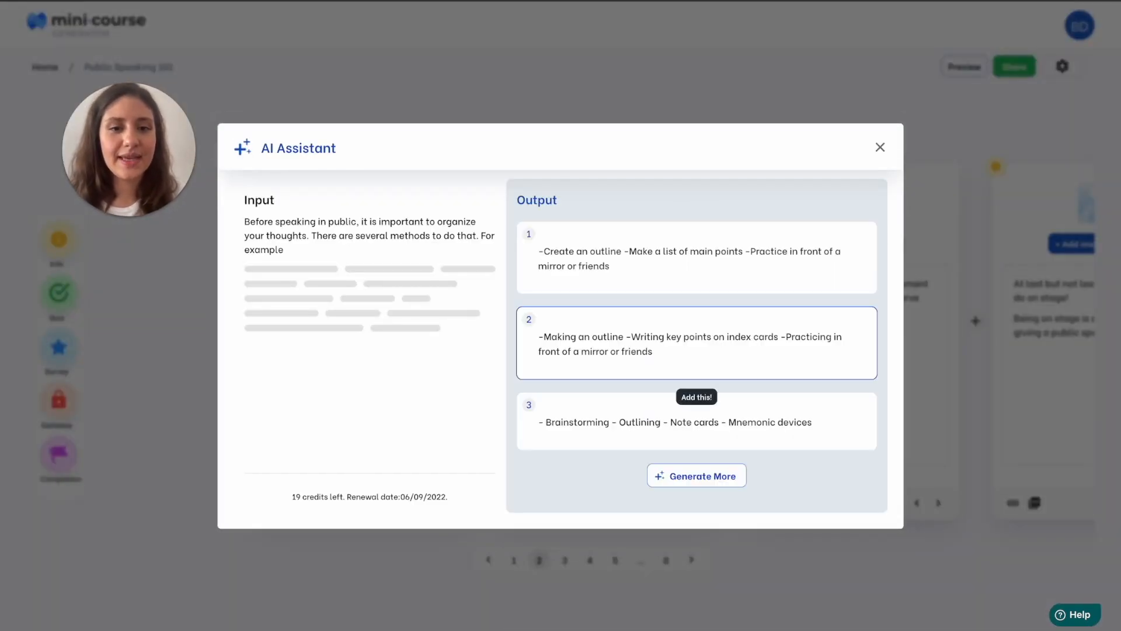
mouse_move(641, 317)
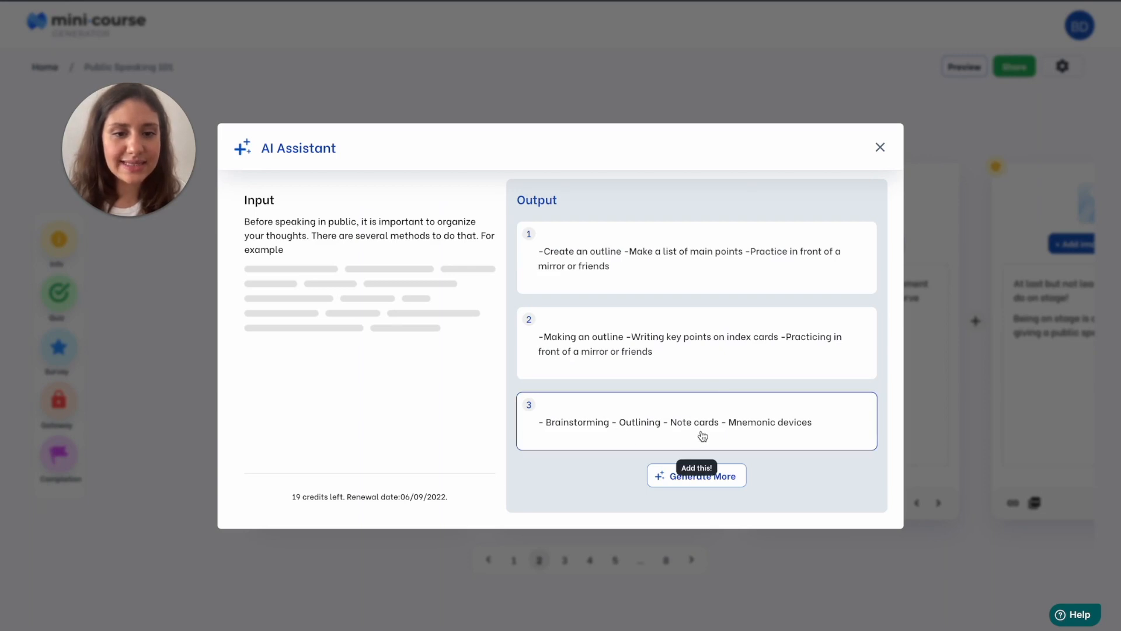
mouse_move(727, 414)
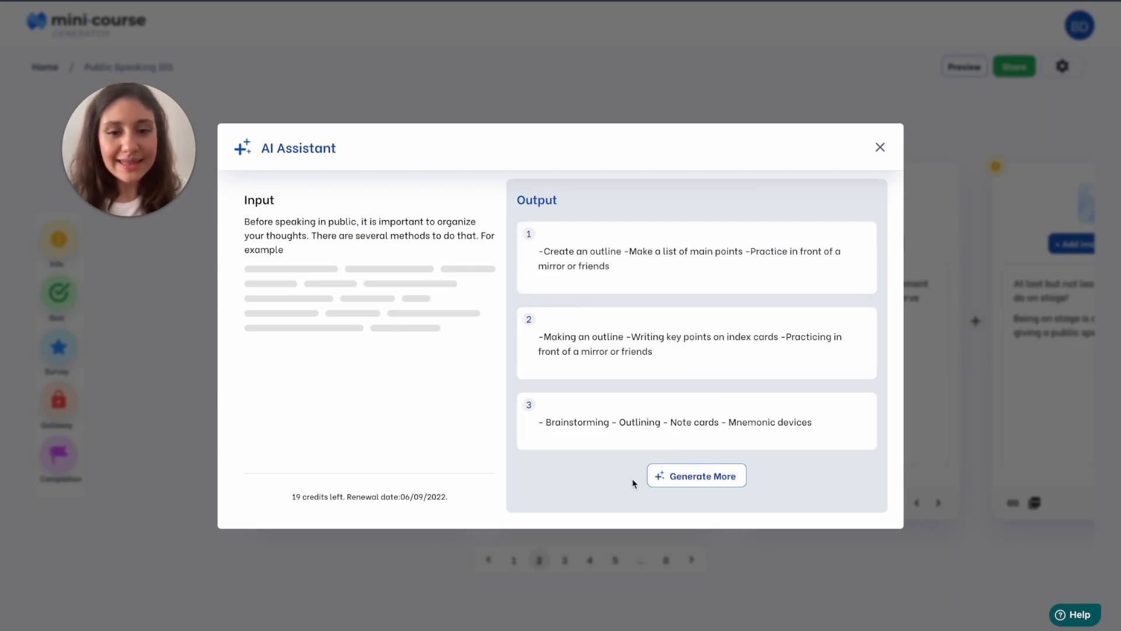
mouse_move(706, 486)
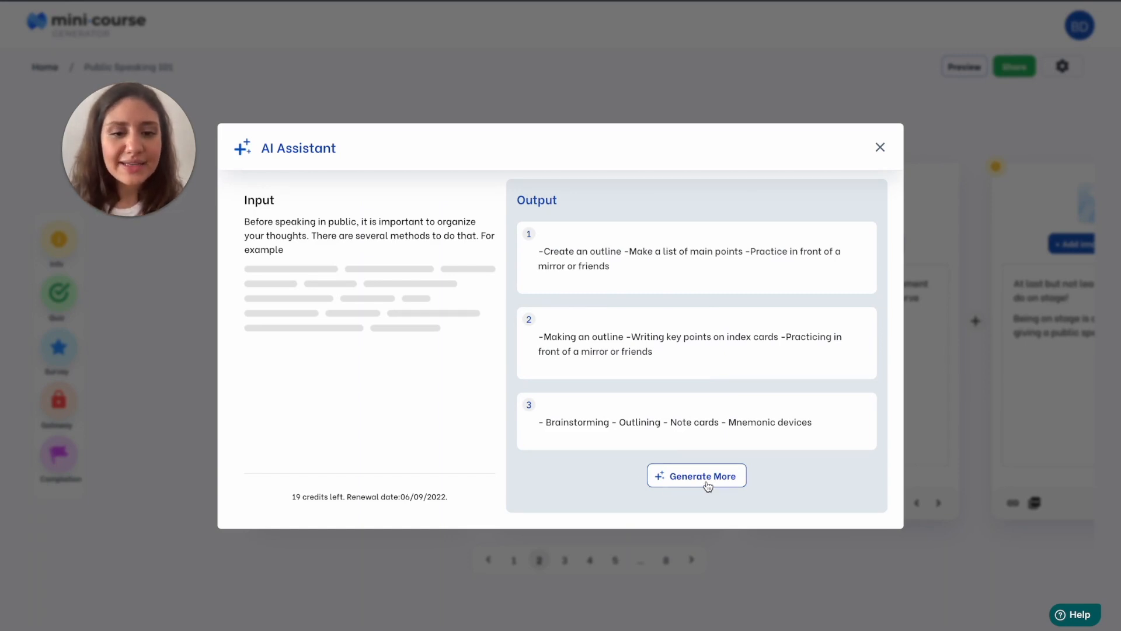
left_click(696, 476)
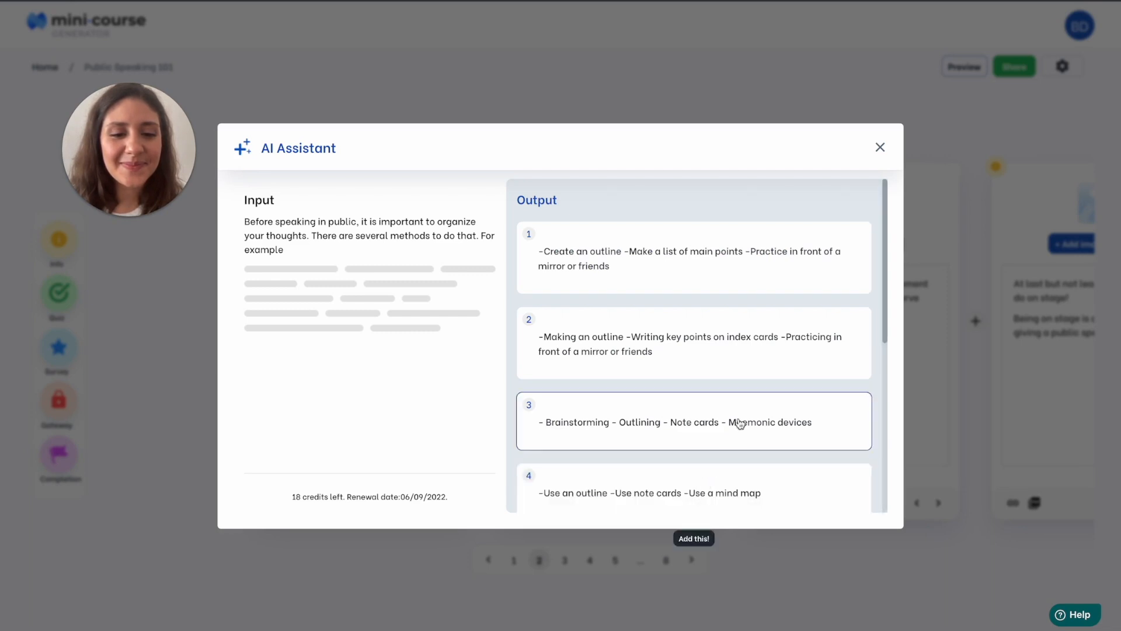
scroll("down", 3)
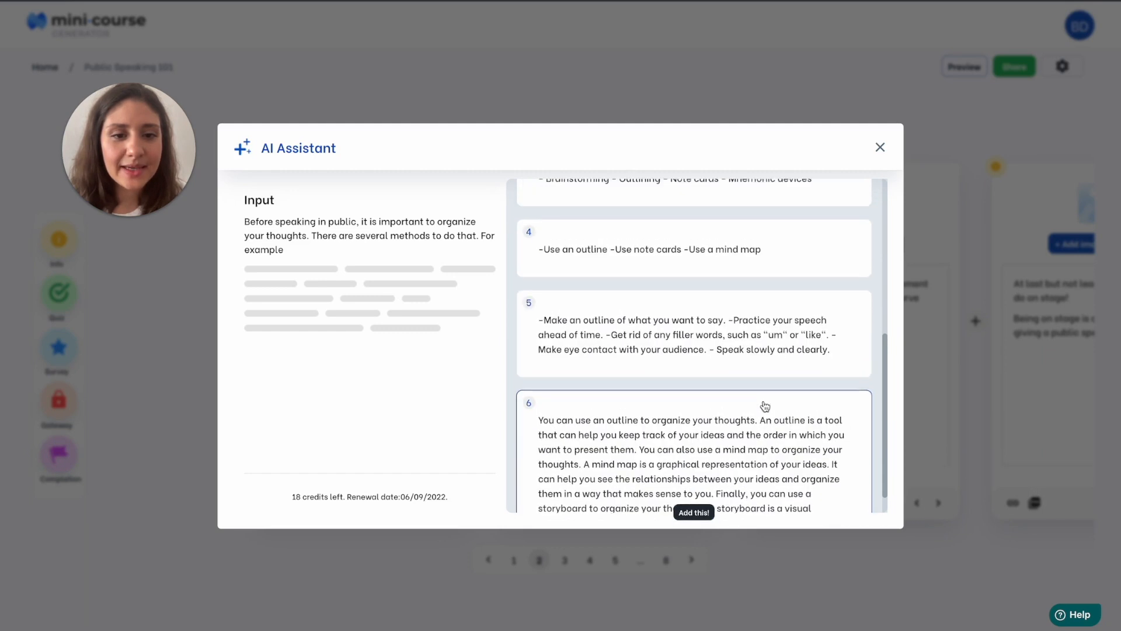
mouse_move(653, 341)
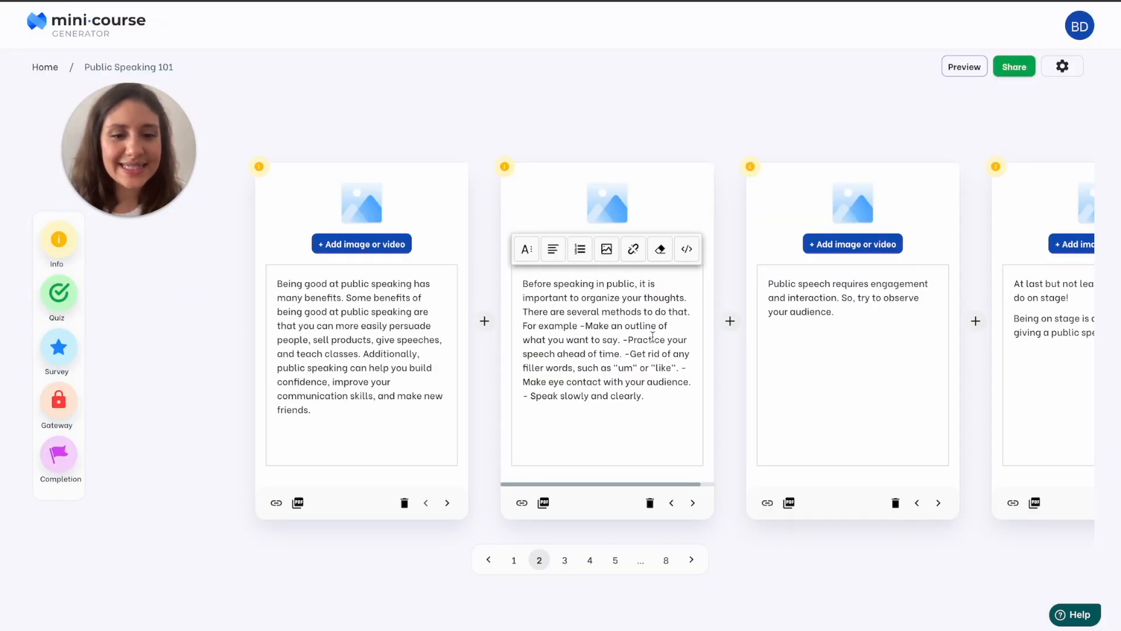
mouse_move(672, 502)
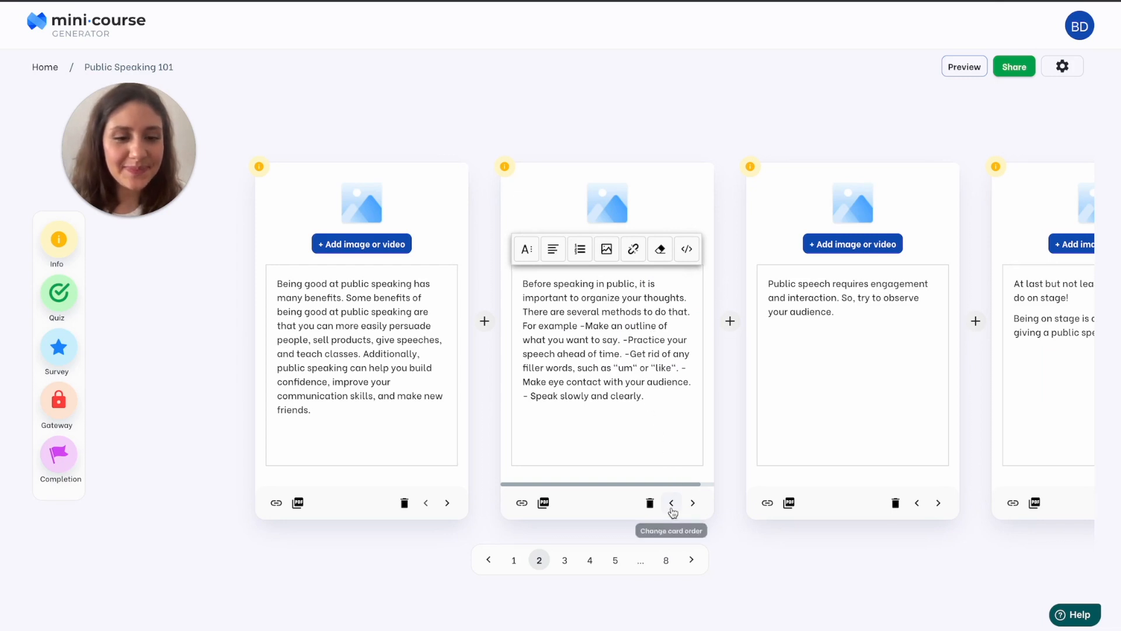
mouse_move(586, 564)
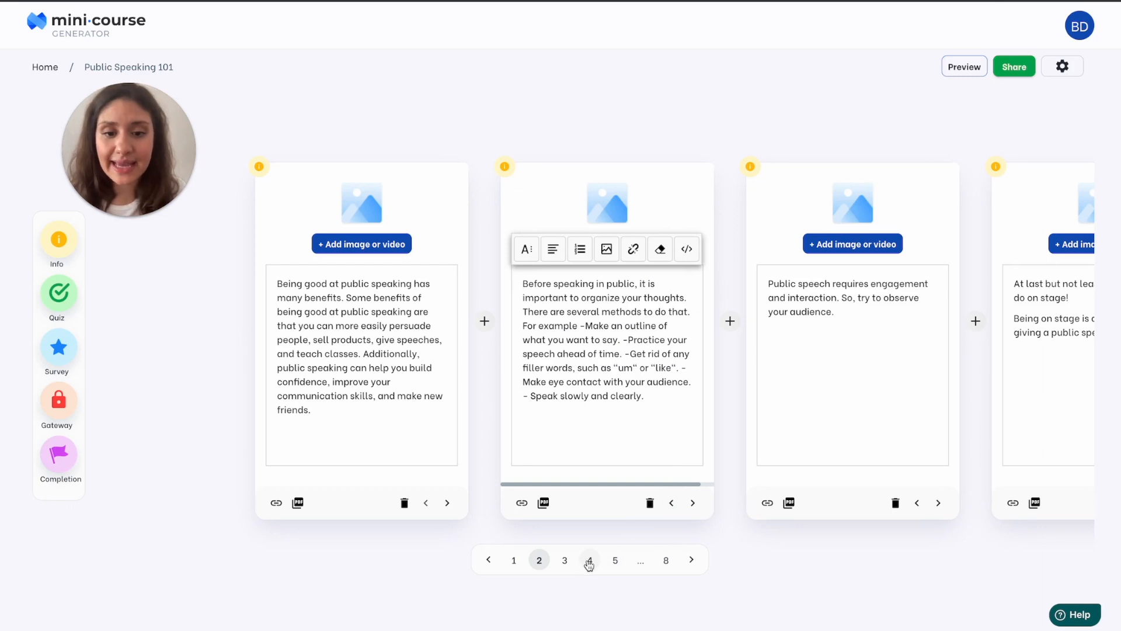
Add an encouraging AI passage about being proud and having fun to the fourth card
left_click(590, 559)
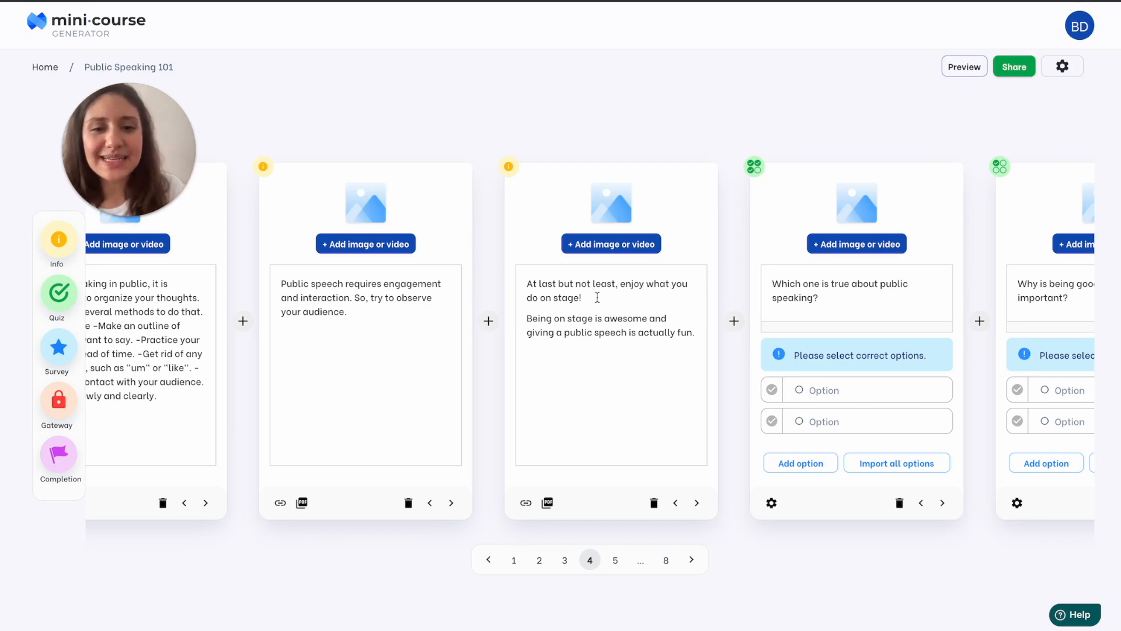
left_click(597, 297)
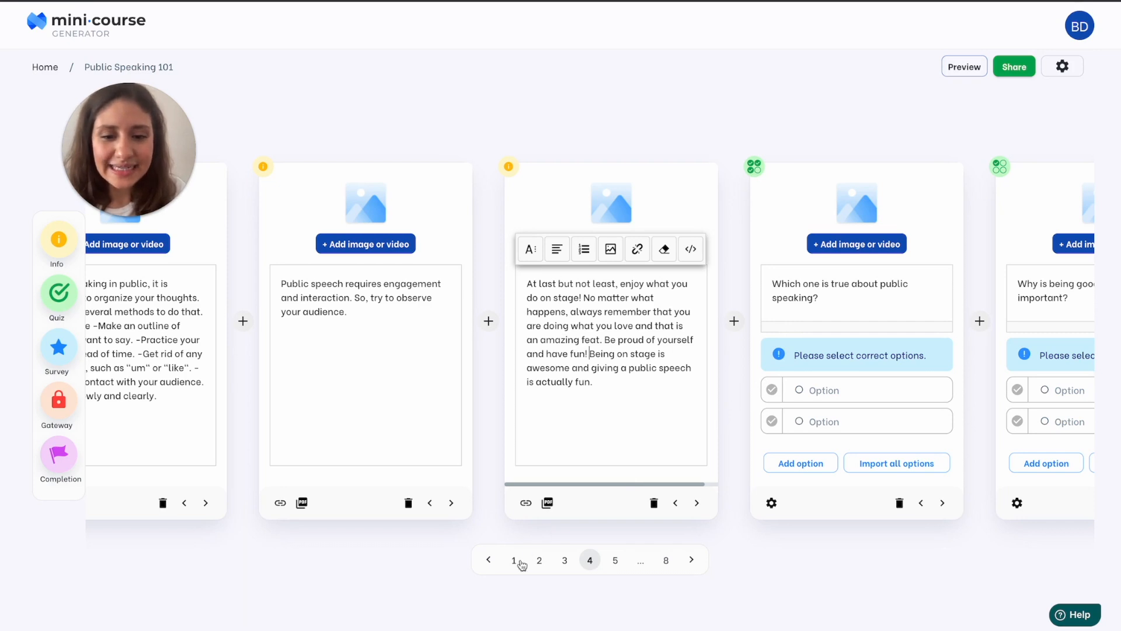
Upload video.mp4 and attach it above the first card's benefits paragraph
left_click(513, 560)
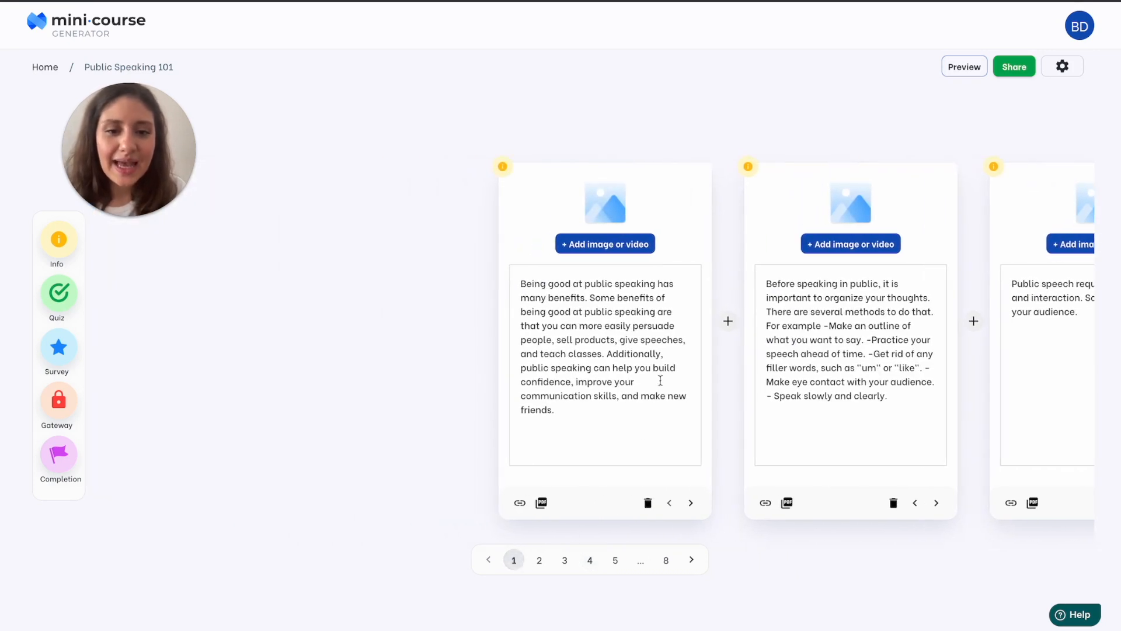
mouse_move(684, 264)
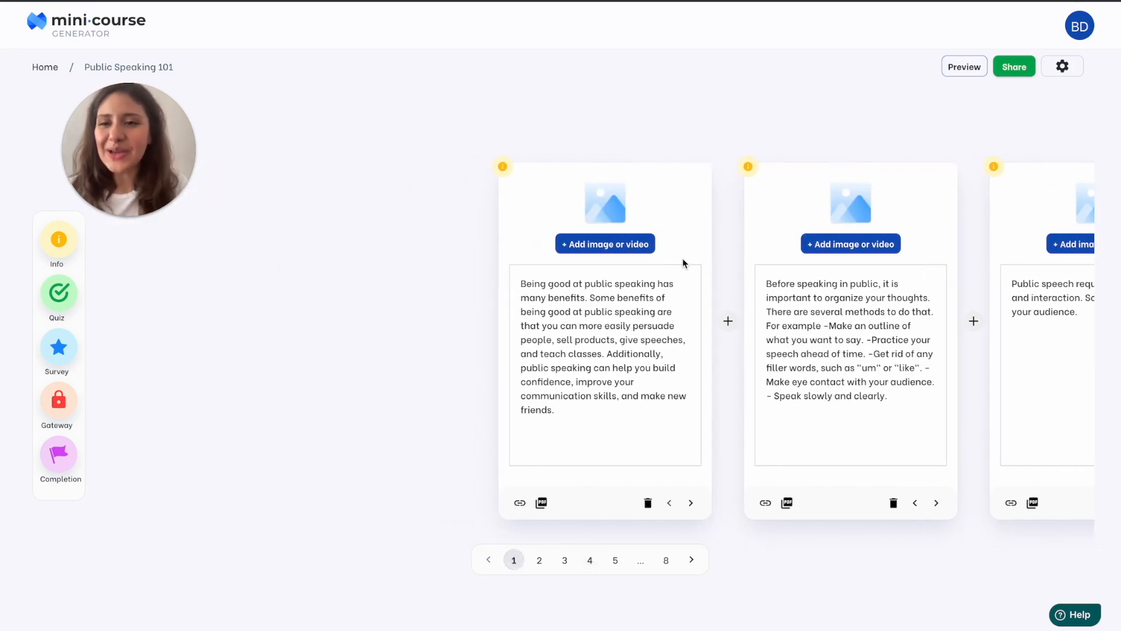
mouse_move(662, 260)
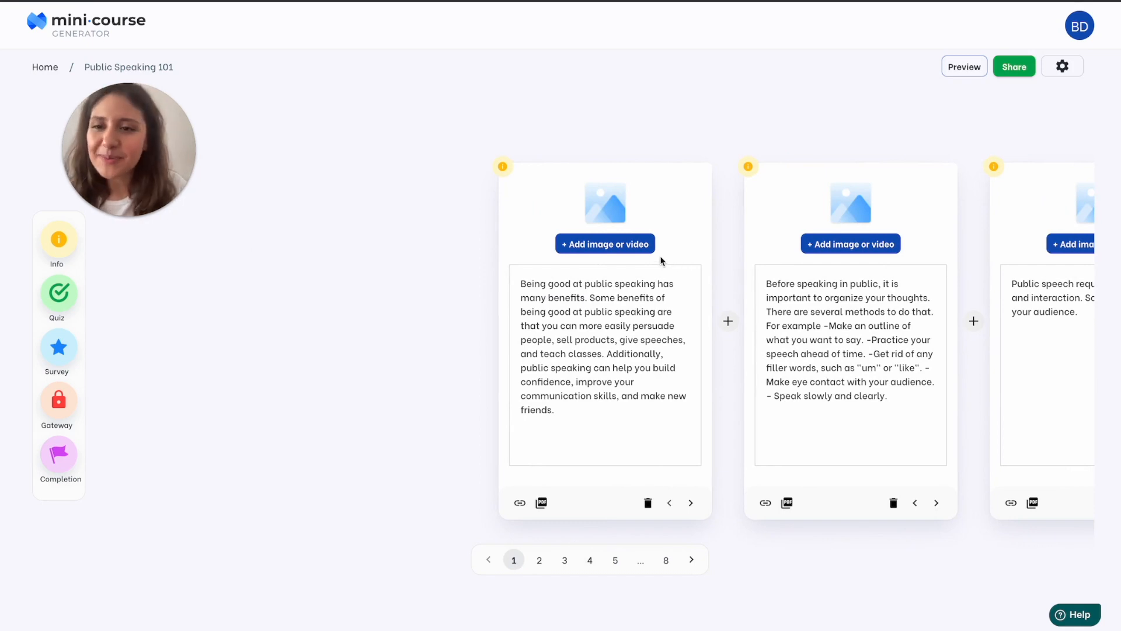
mouse_move(630, 250)
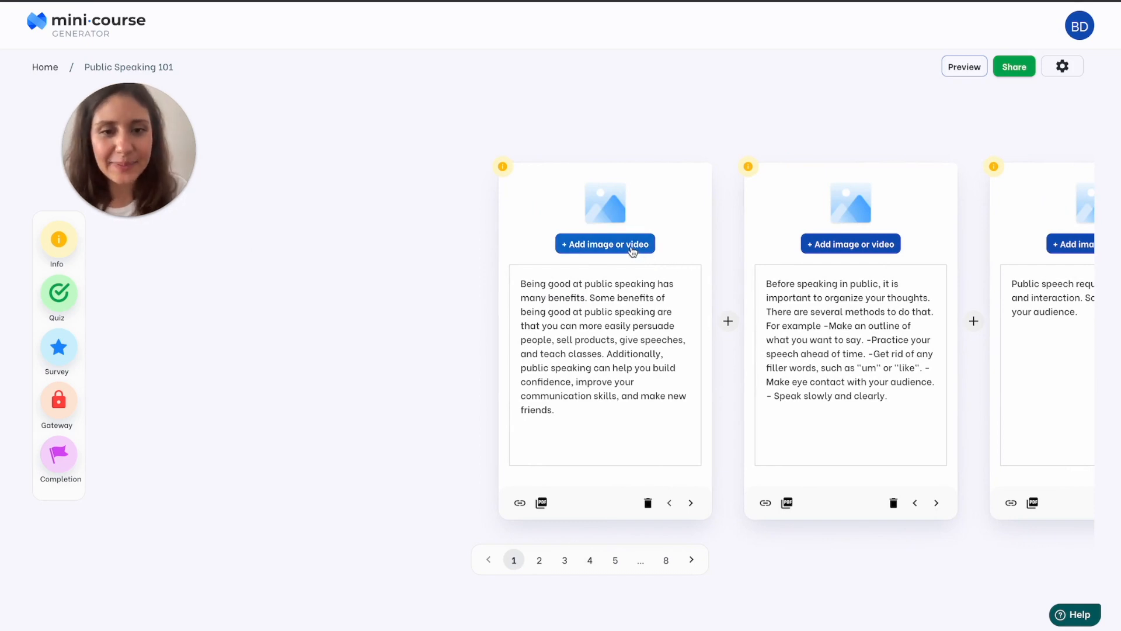
left_click(605, 243)
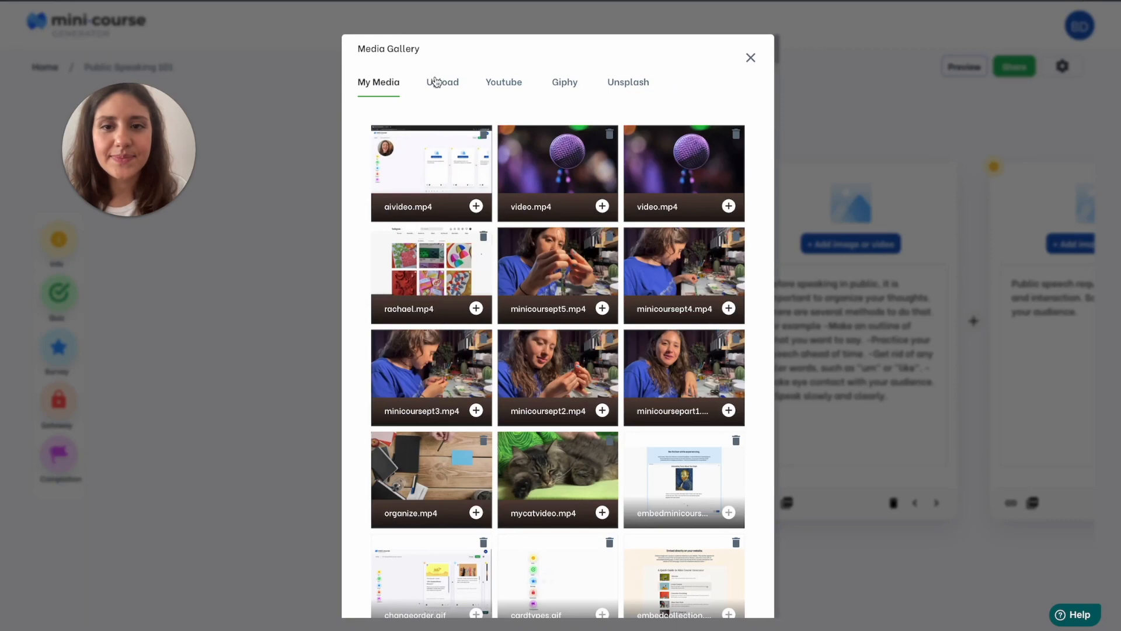
left_click(441, 82)
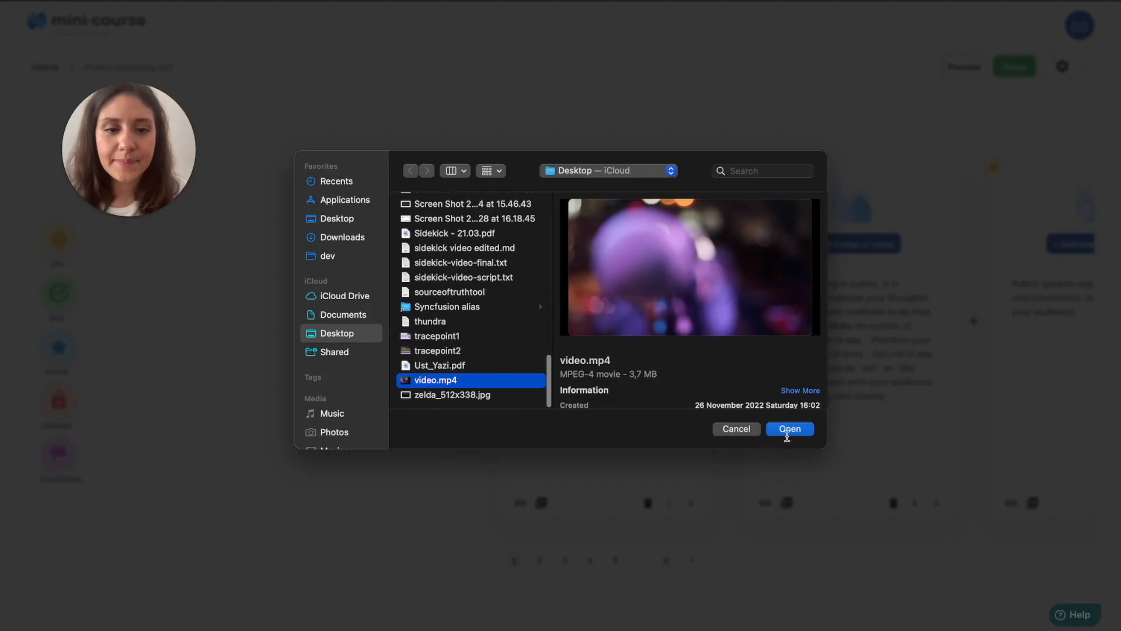
left_click(789, 428)
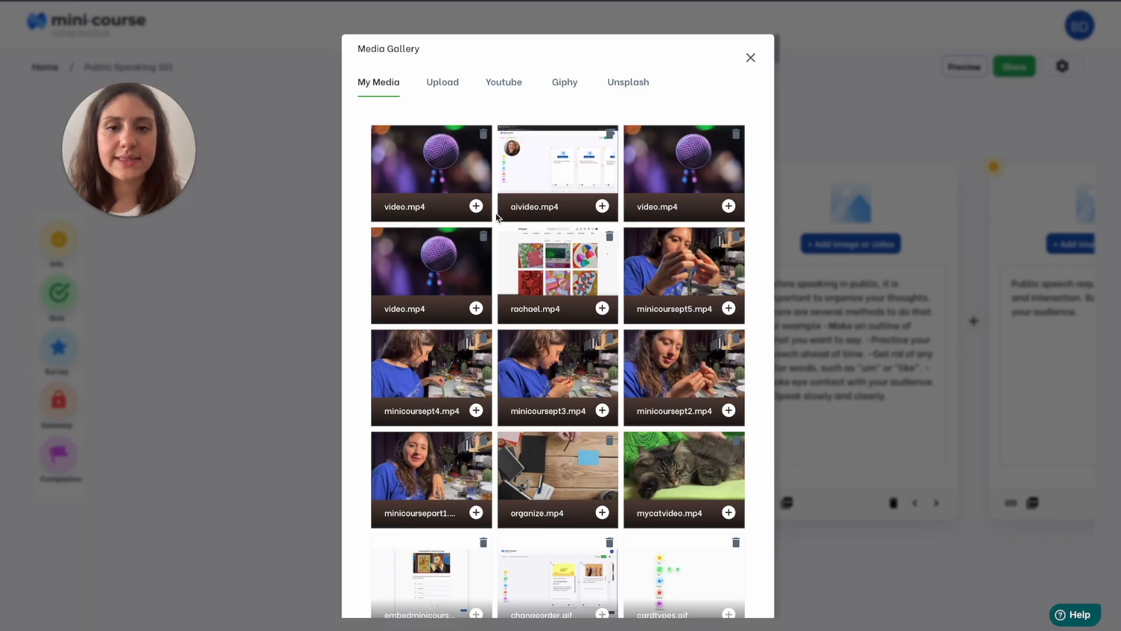
left_click(477, 206)
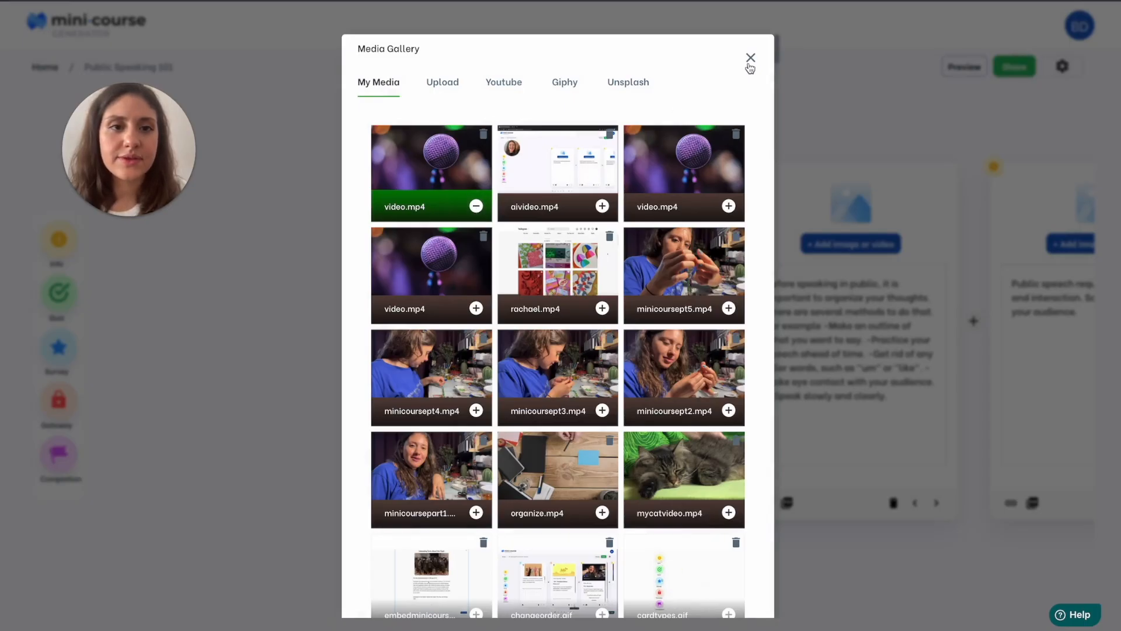
left_click(750, 57)
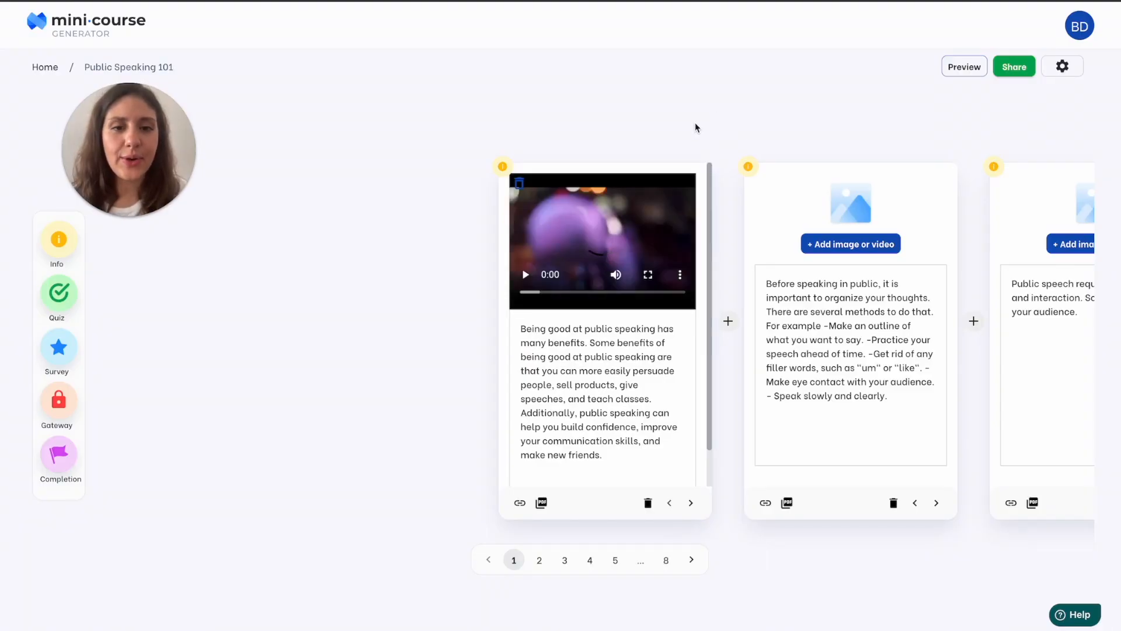
mouse_move(811, 241)
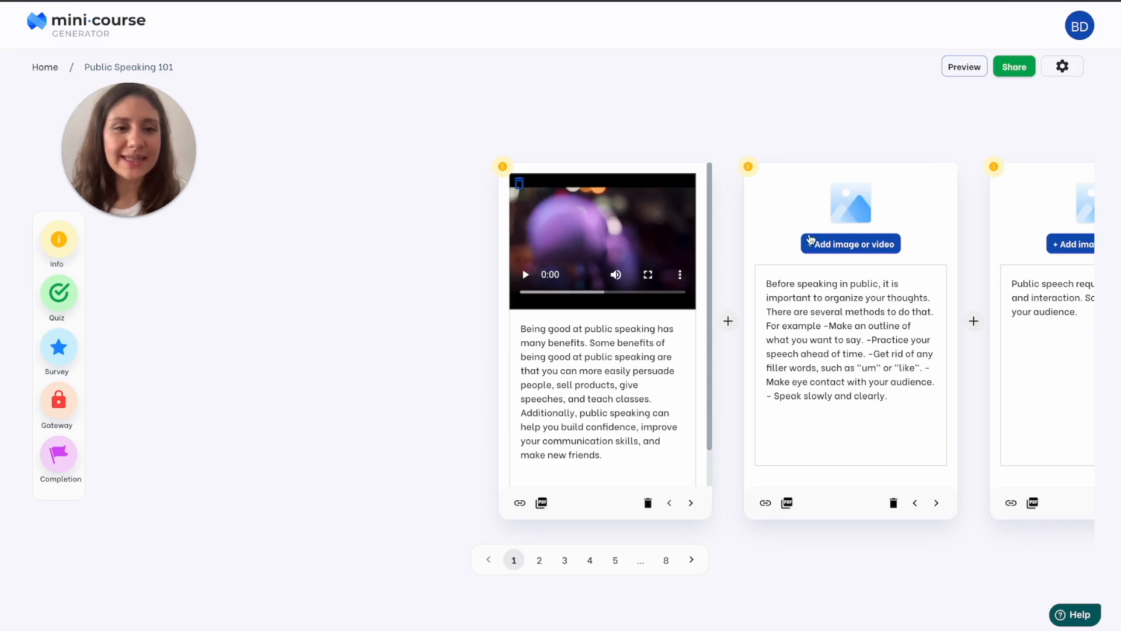
Search Giphy for 'excited' and add the fist-shaking GIF to the second card
left_click(850, 243)
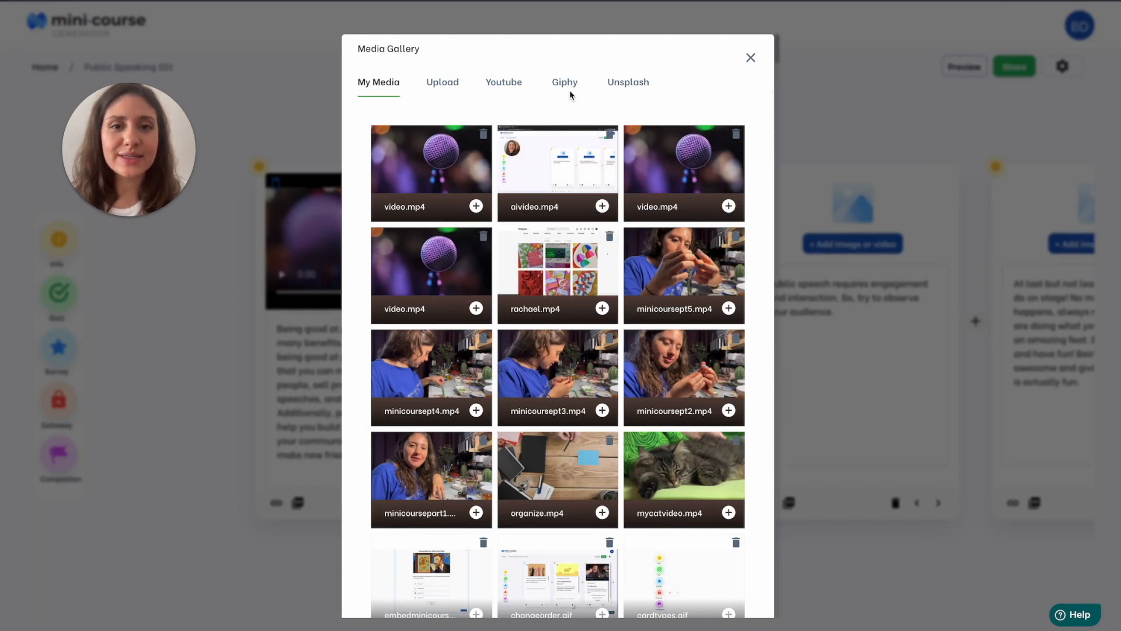
left_click(565, 82)
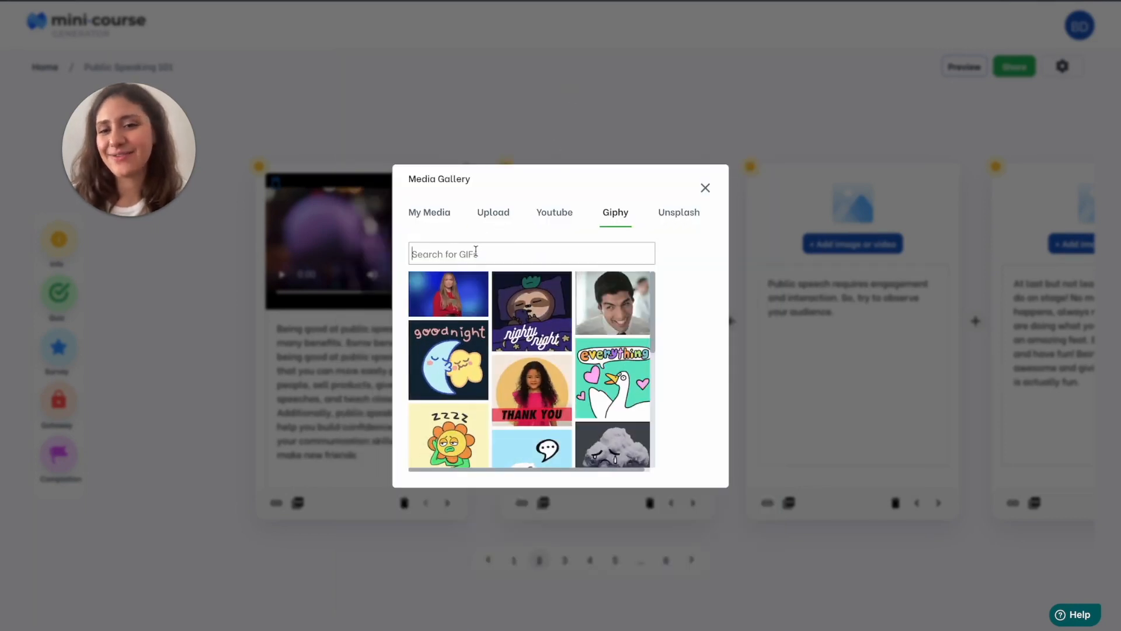
type("excited")
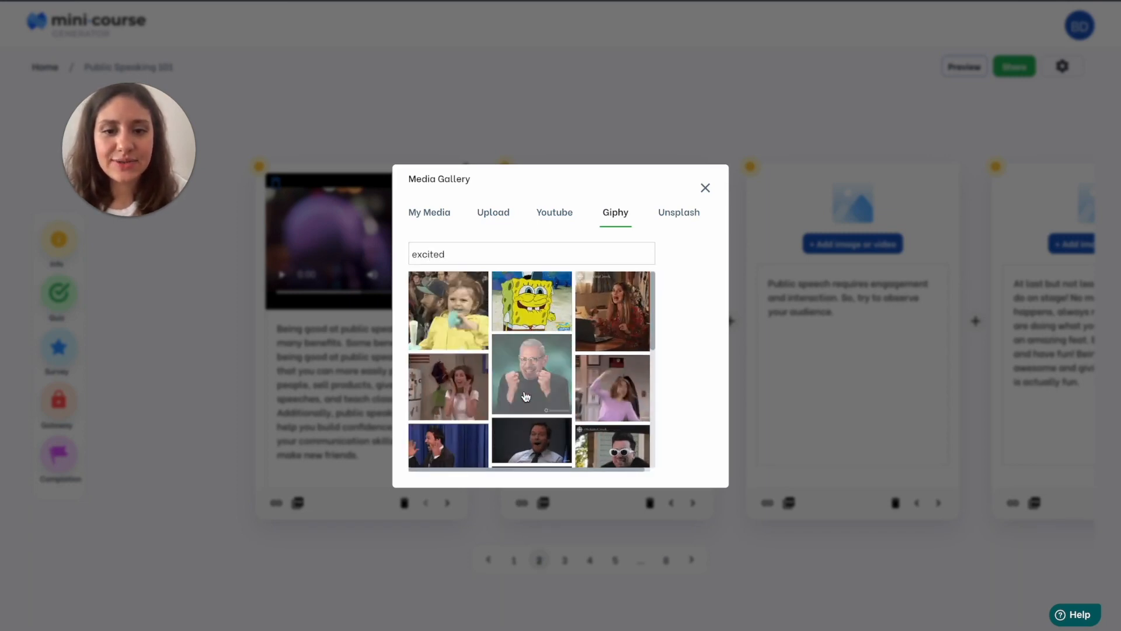
left_click(530, 373)
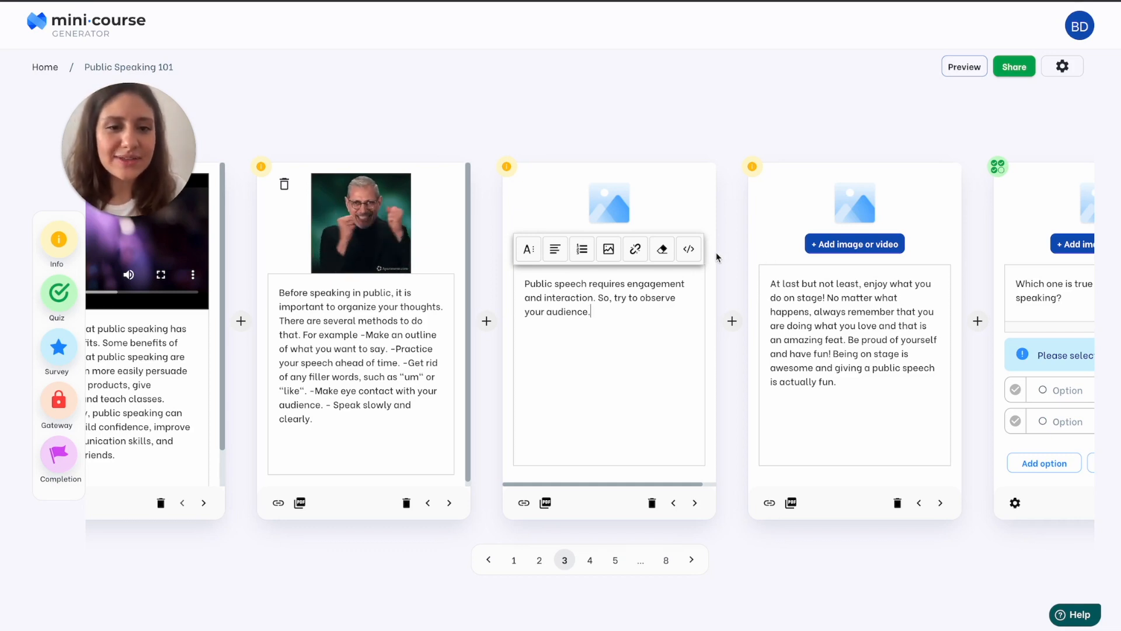
Paste the Spotify iframe into the engagement card's Code view to embed the player
left_click(689, 249)
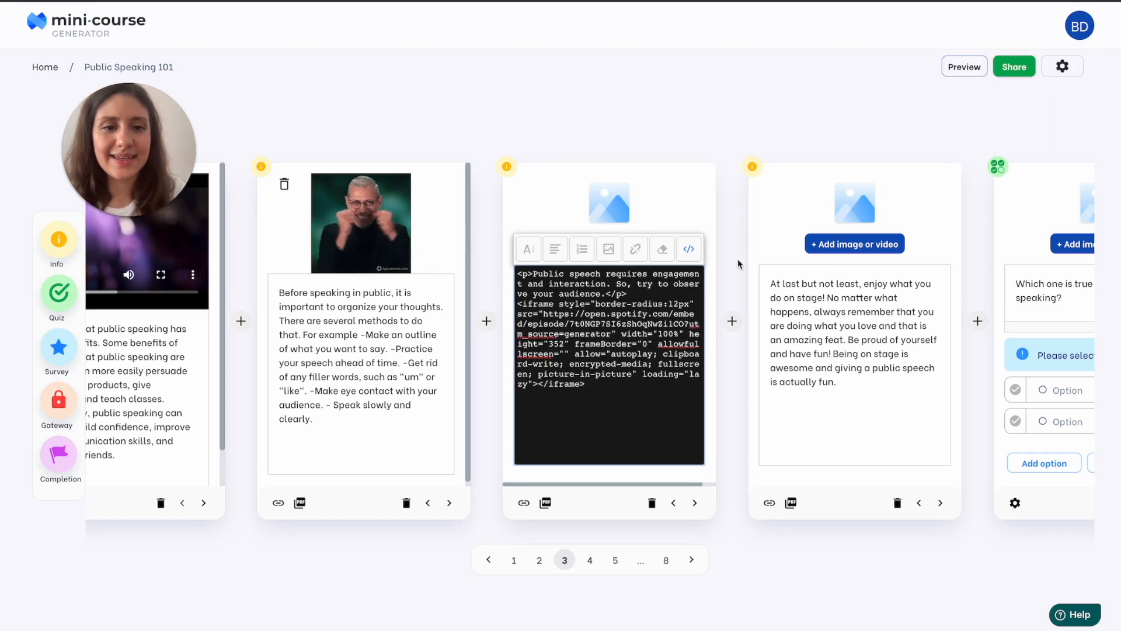
left_click(689, 248)
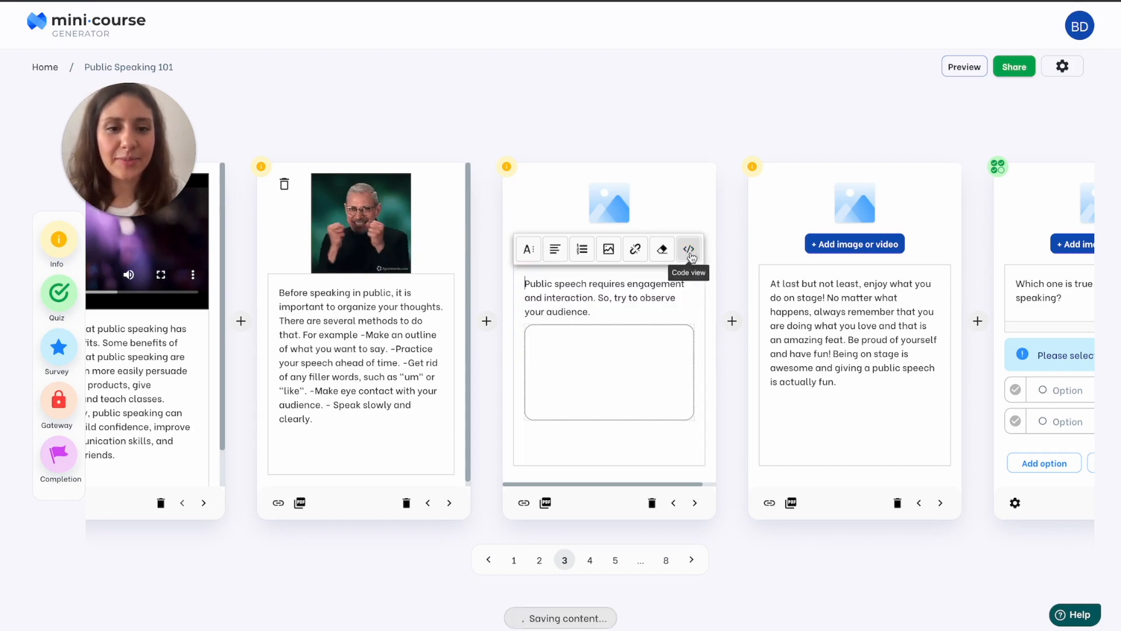
left_click(689, 249)
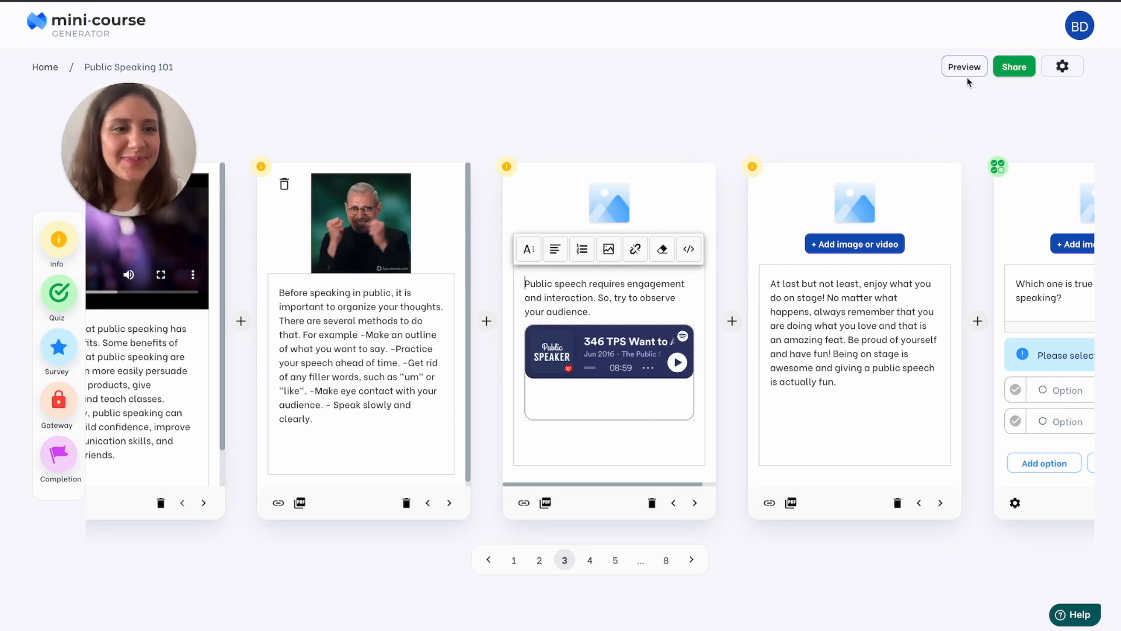
left_click(965, 66)
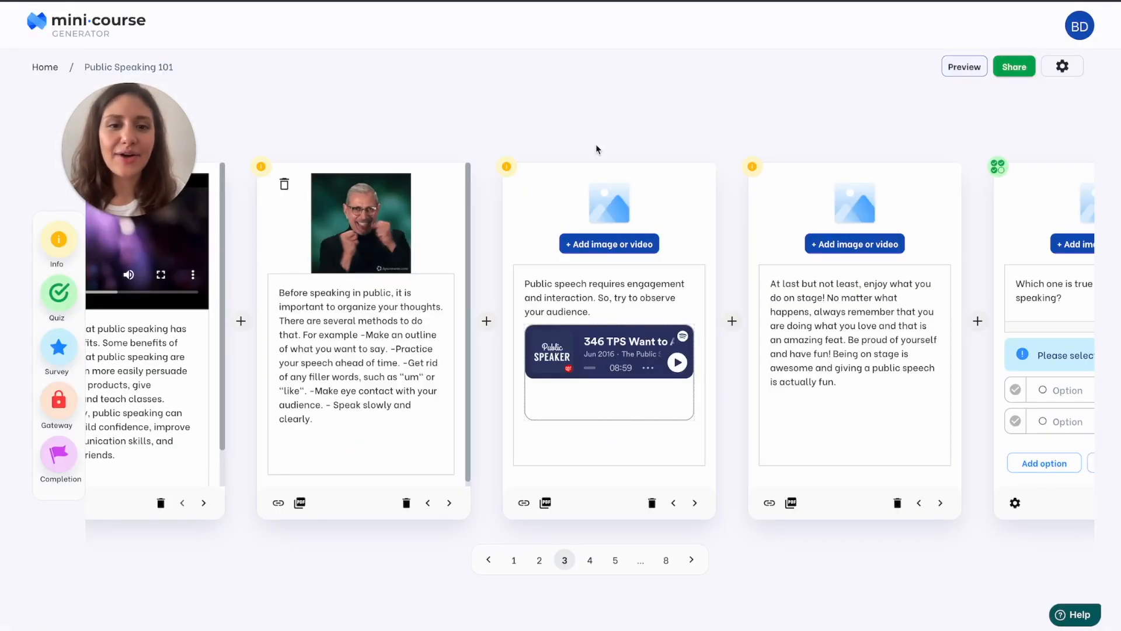
Show the Embed head and body code snippets from the Share options
left_click(1014, 66)
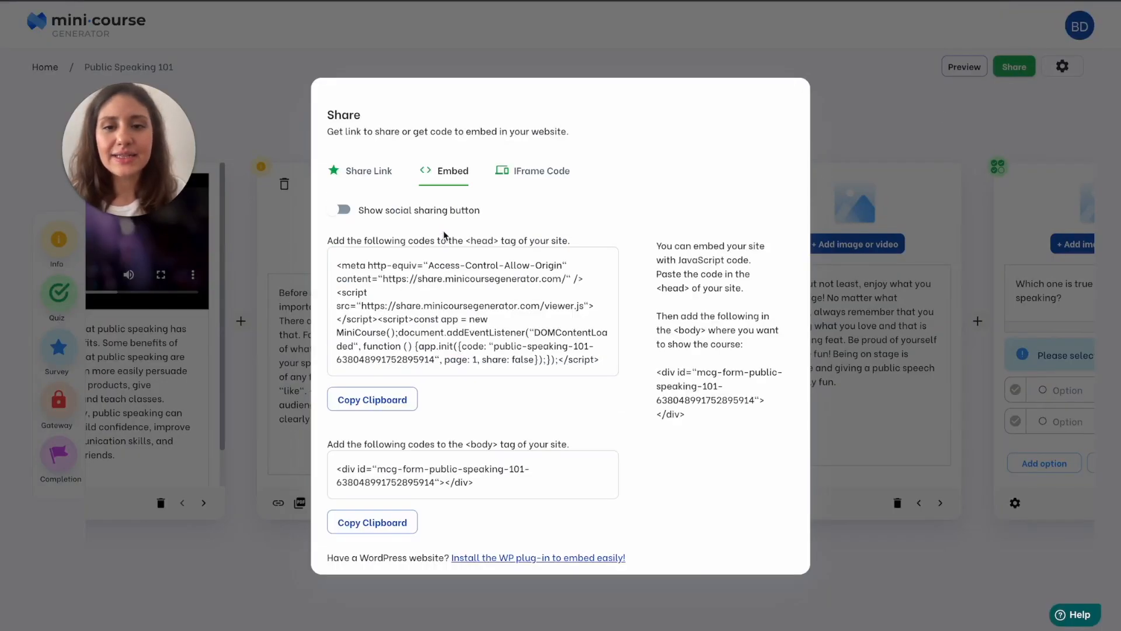
left_click(486, 489)
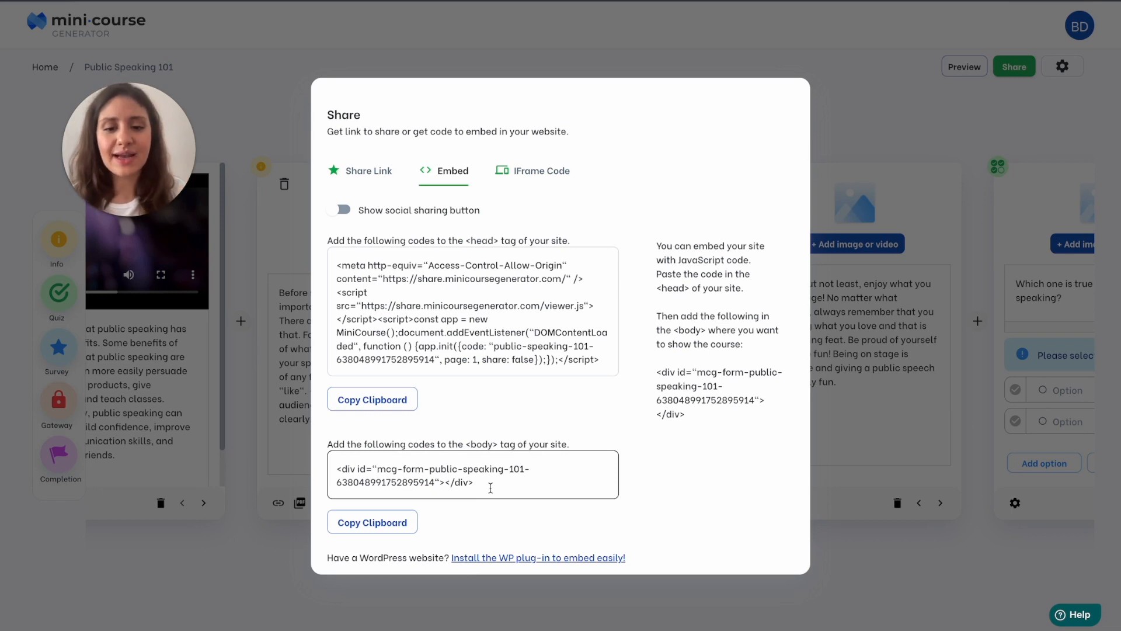
mouse_move(533, 571)
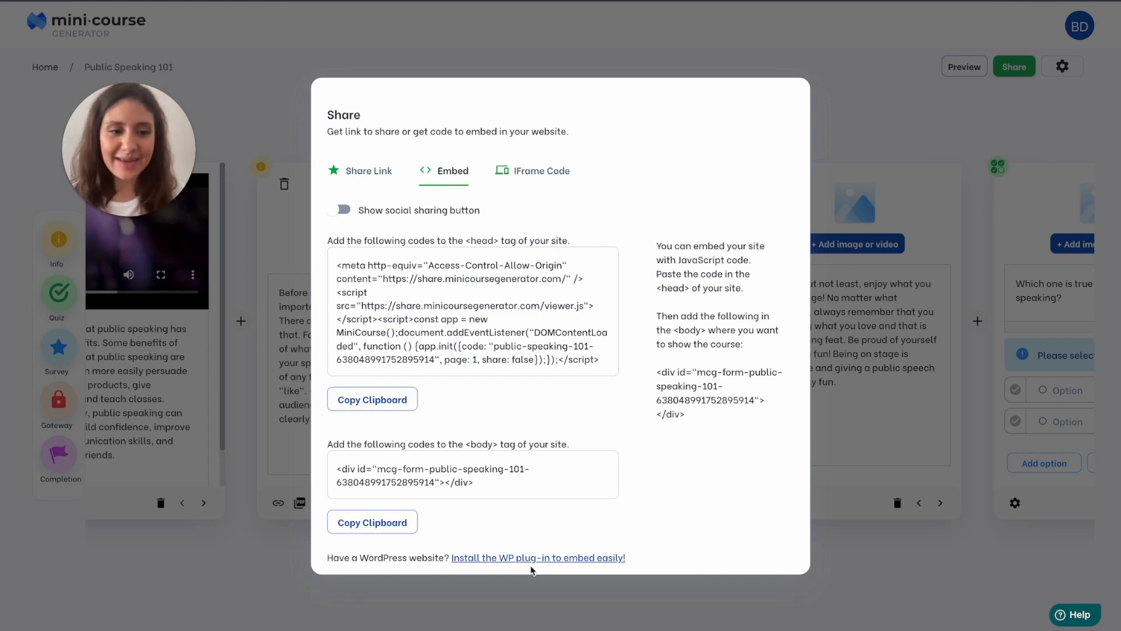
mouse_move(517, 609)
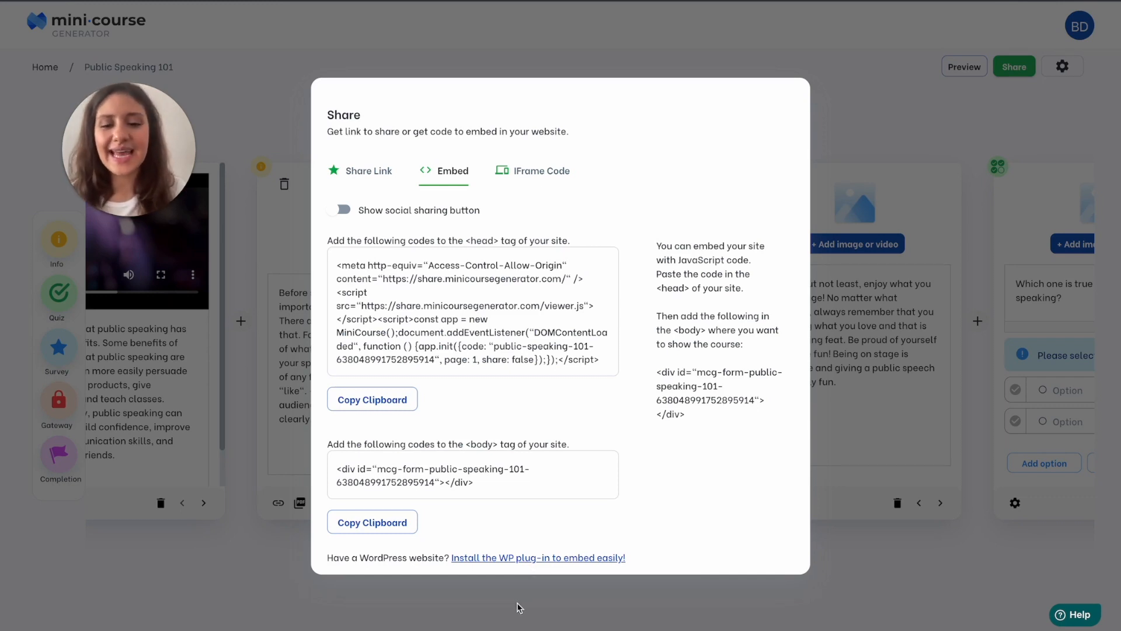